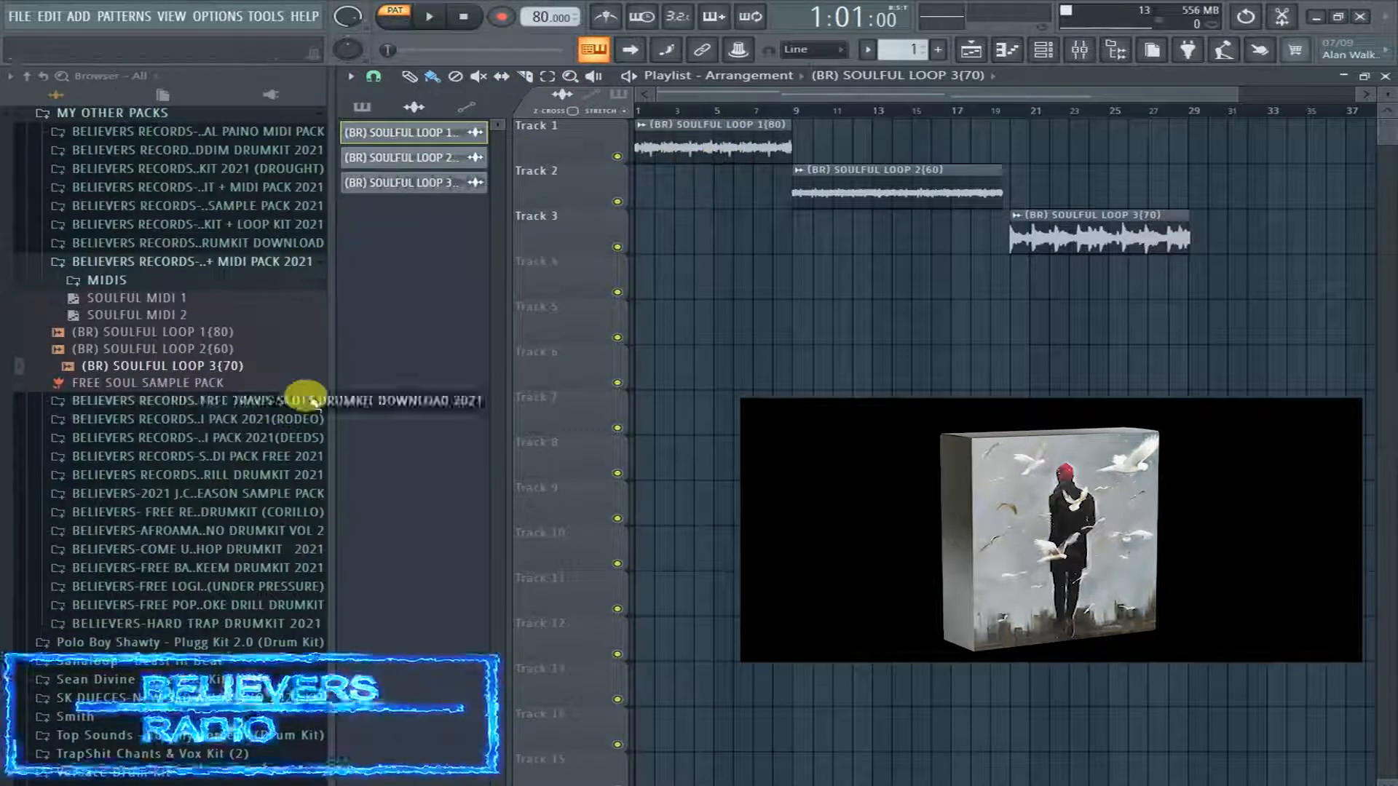
pyautogui.moveTo(179, 366)
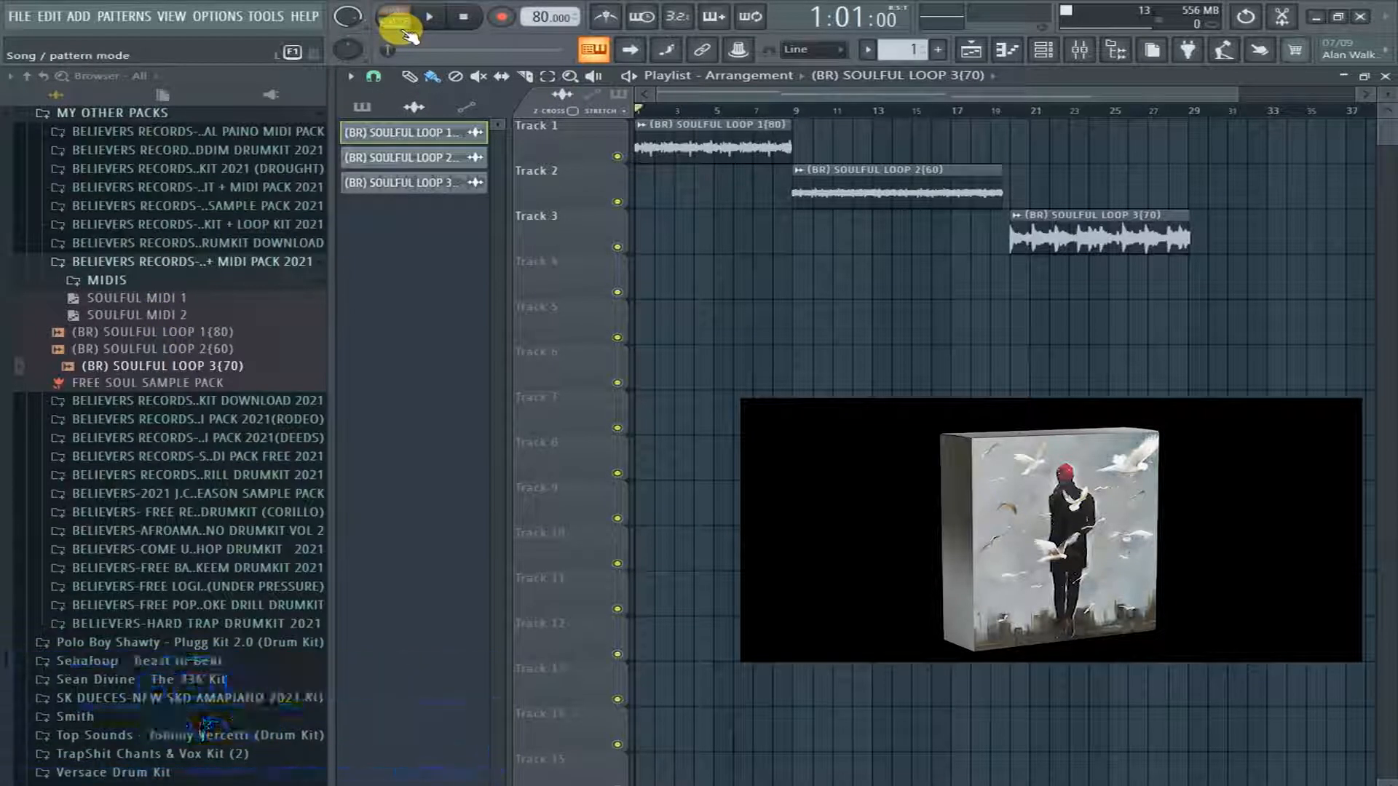
# Play the three-loop soulful arrangement in song mode through bar 29, then stop
pyautogui.click(429, 16)
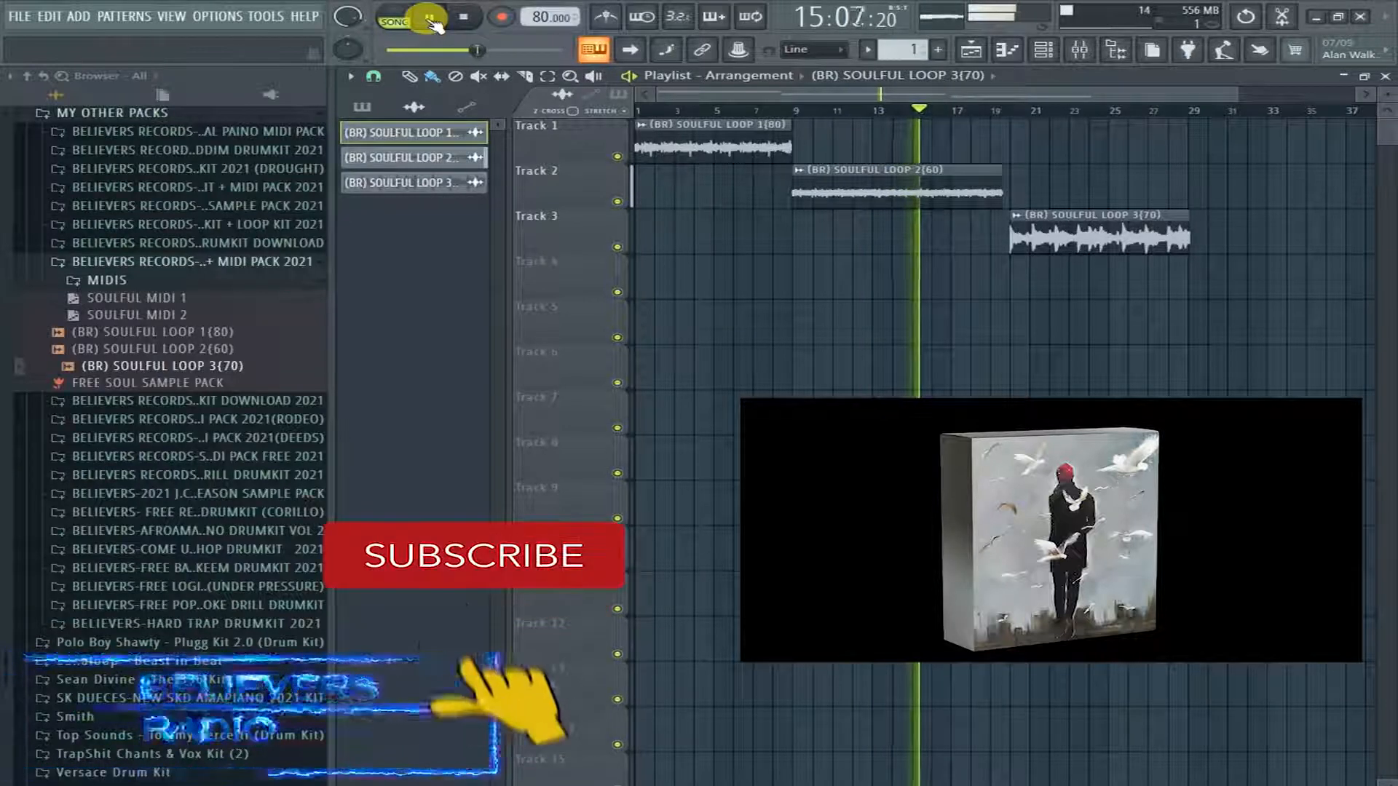
pyautogui.click(473, 555)
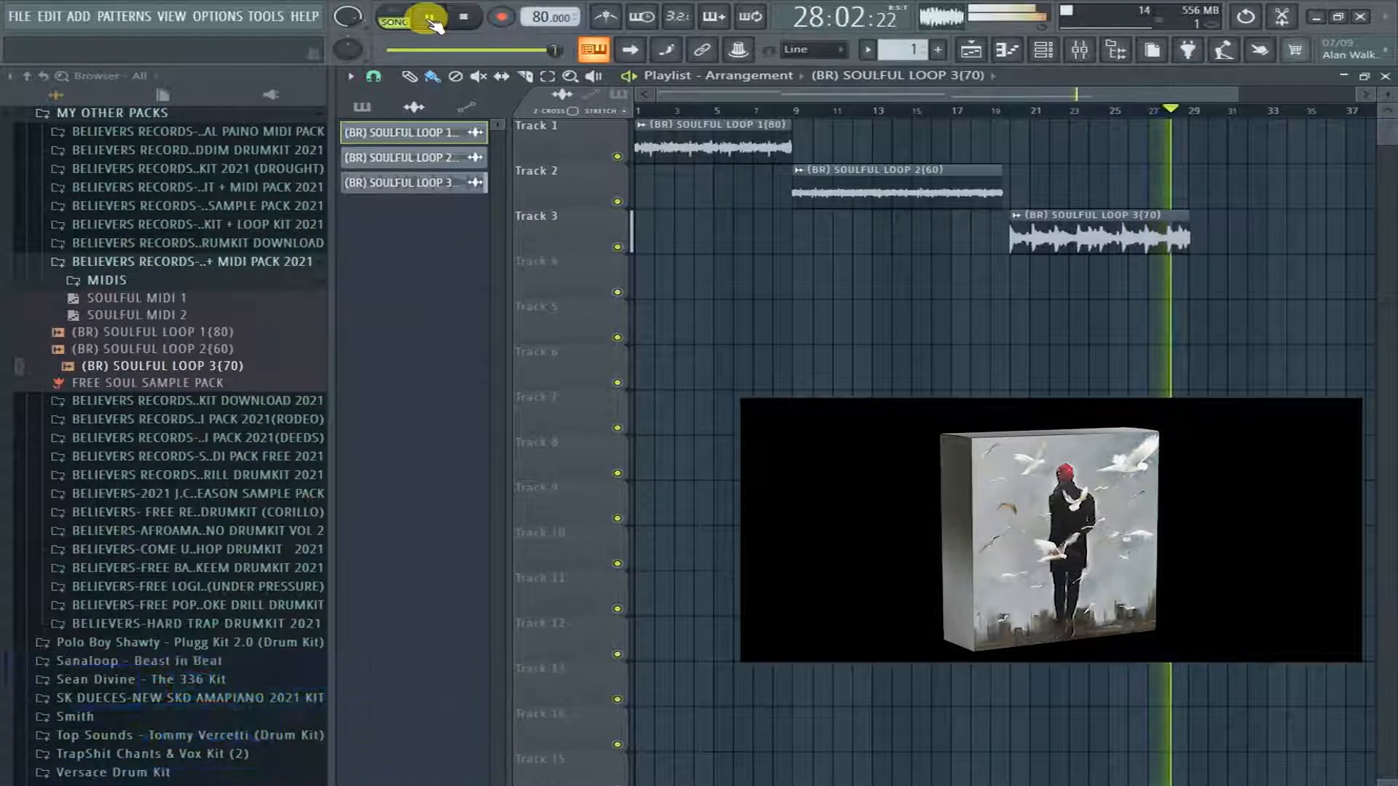
pyautogui.click(463, 17)
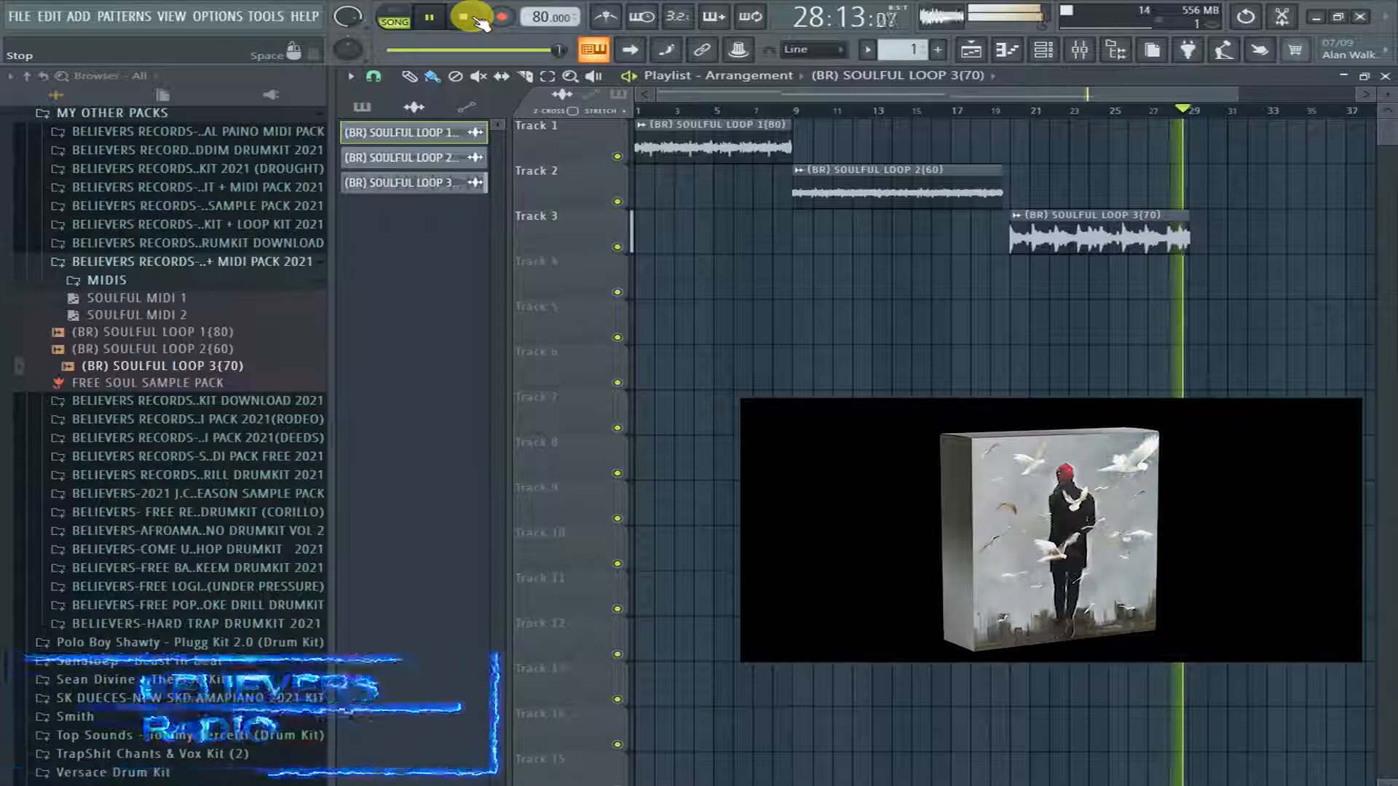
# Stop playback and return the song position to the start
pyautogui.click(431, 16)
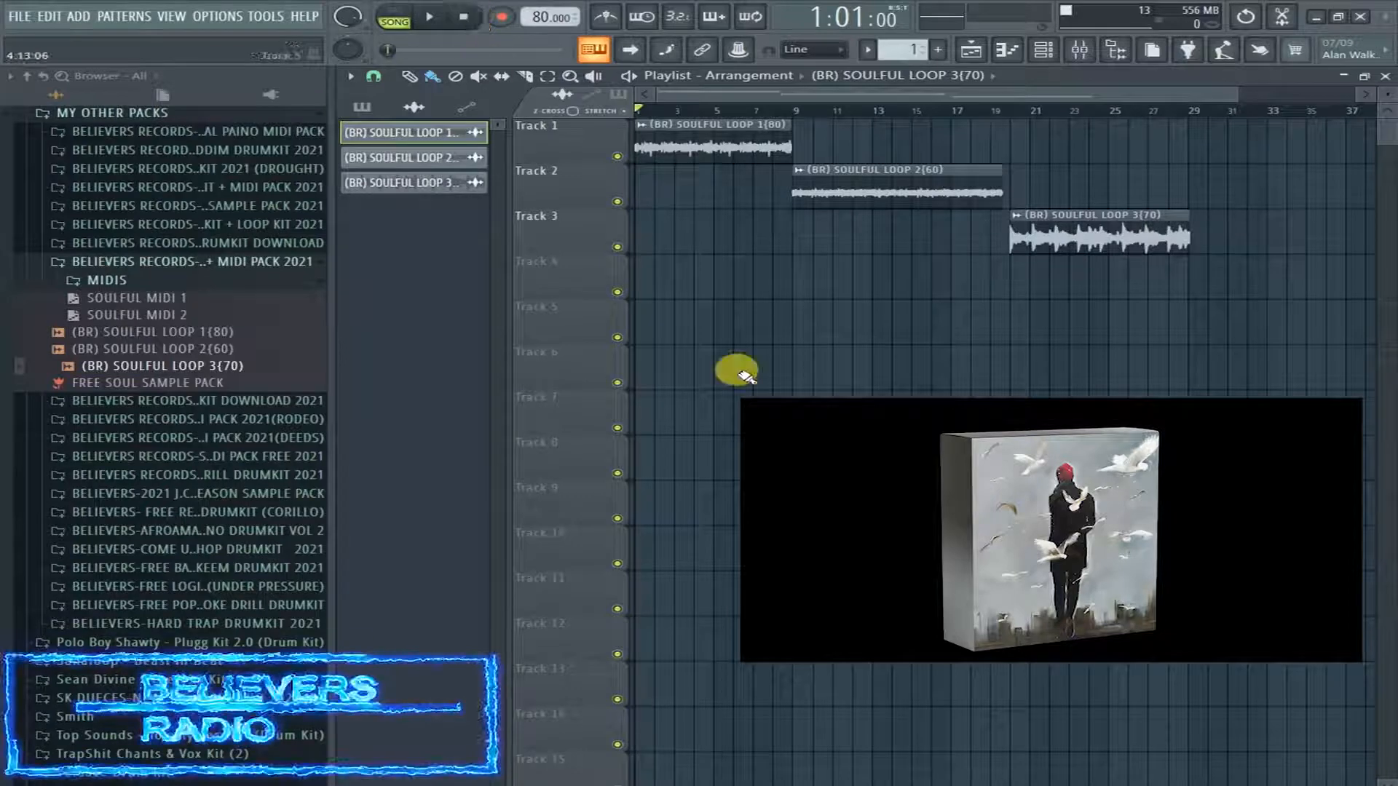
pyautogui.moveTo(321, 318)
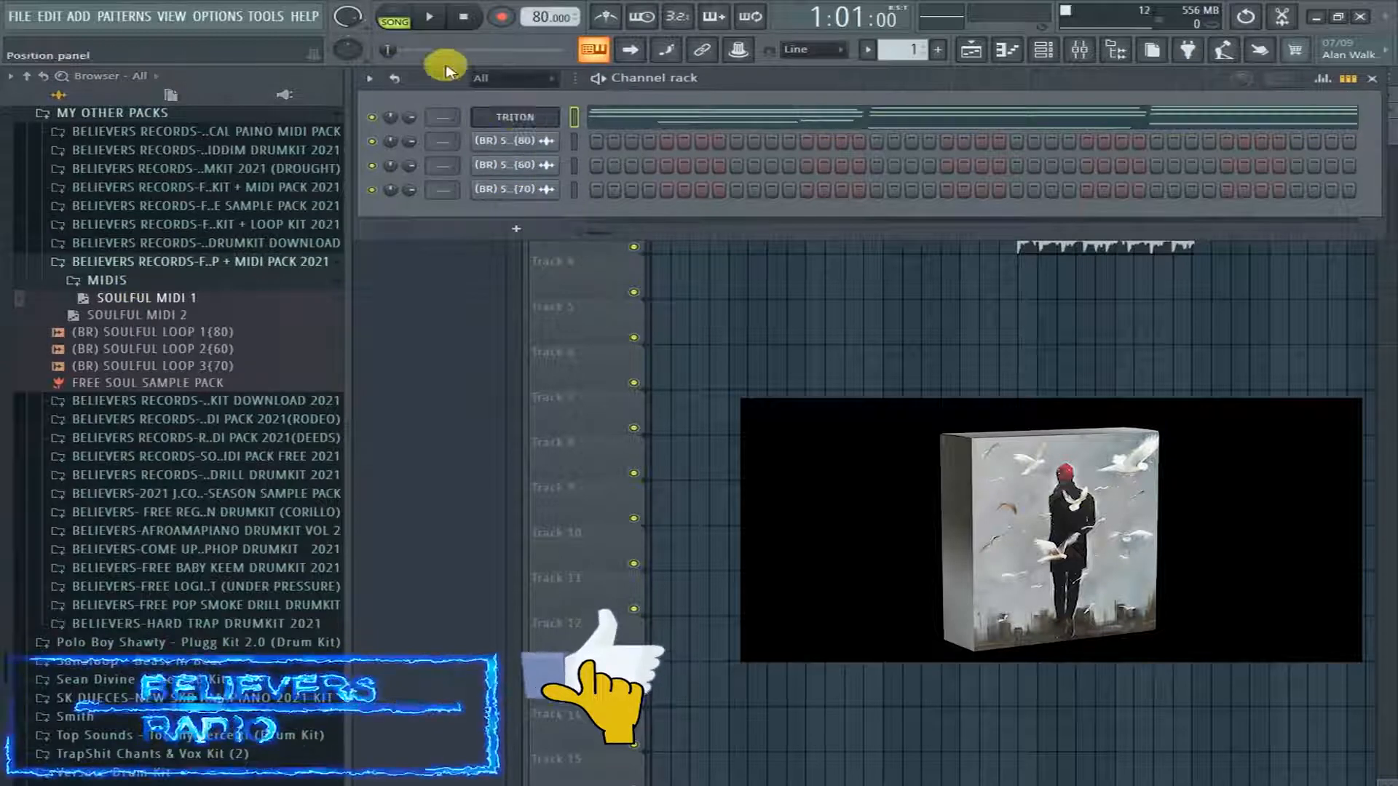
# Audition the TRITON note pattern in pattern mode, then stop it
pyautogui.click(393, 16)
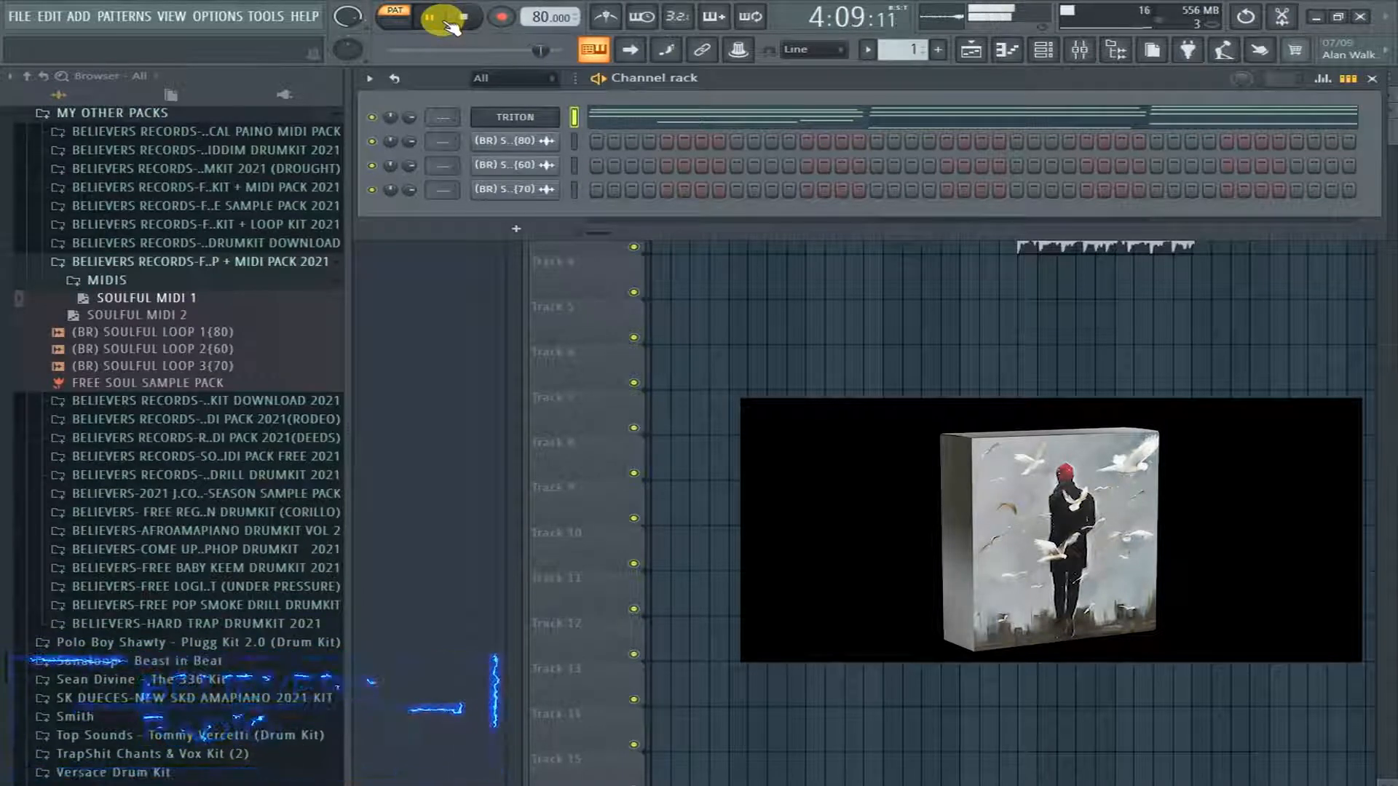
pyautogui.click(431, 16)
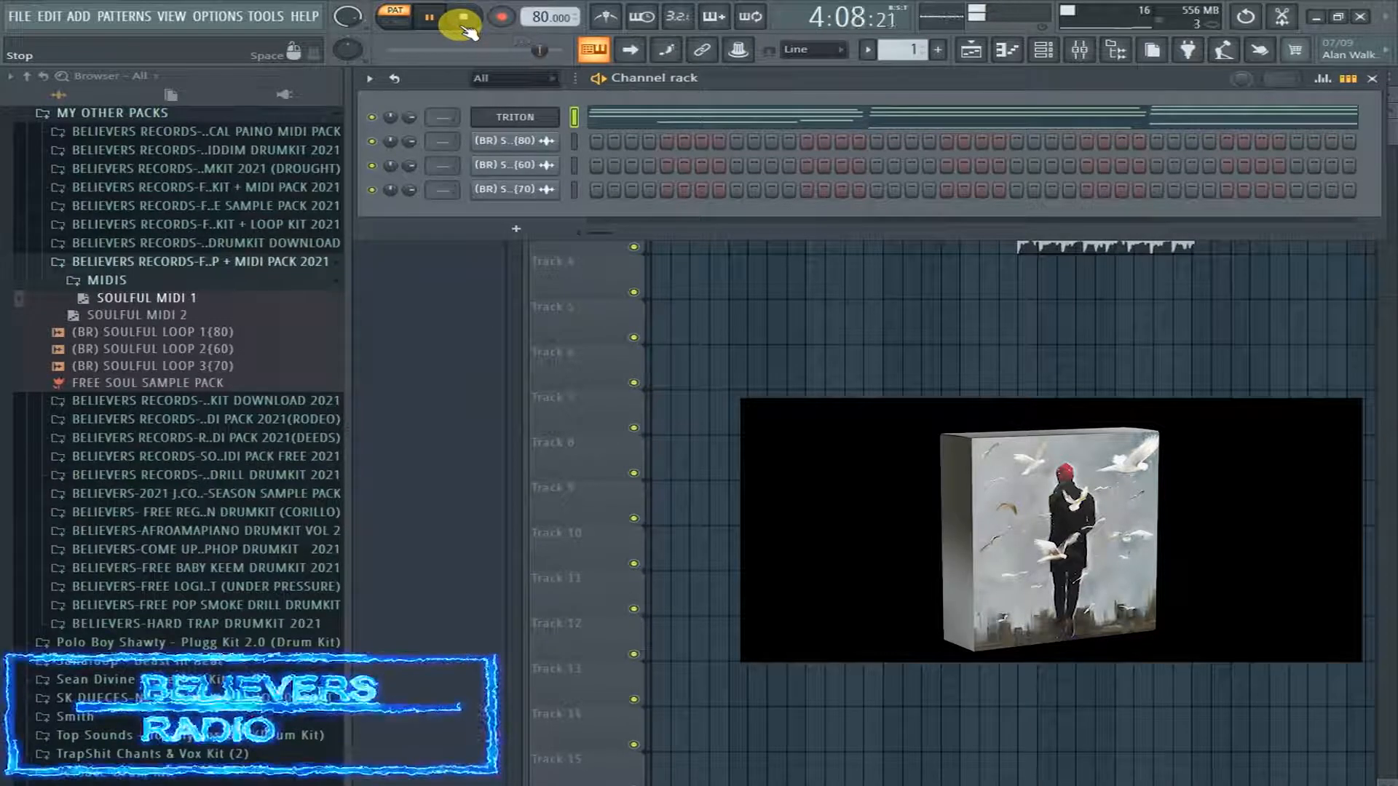
pyautogui.click(430, 16)
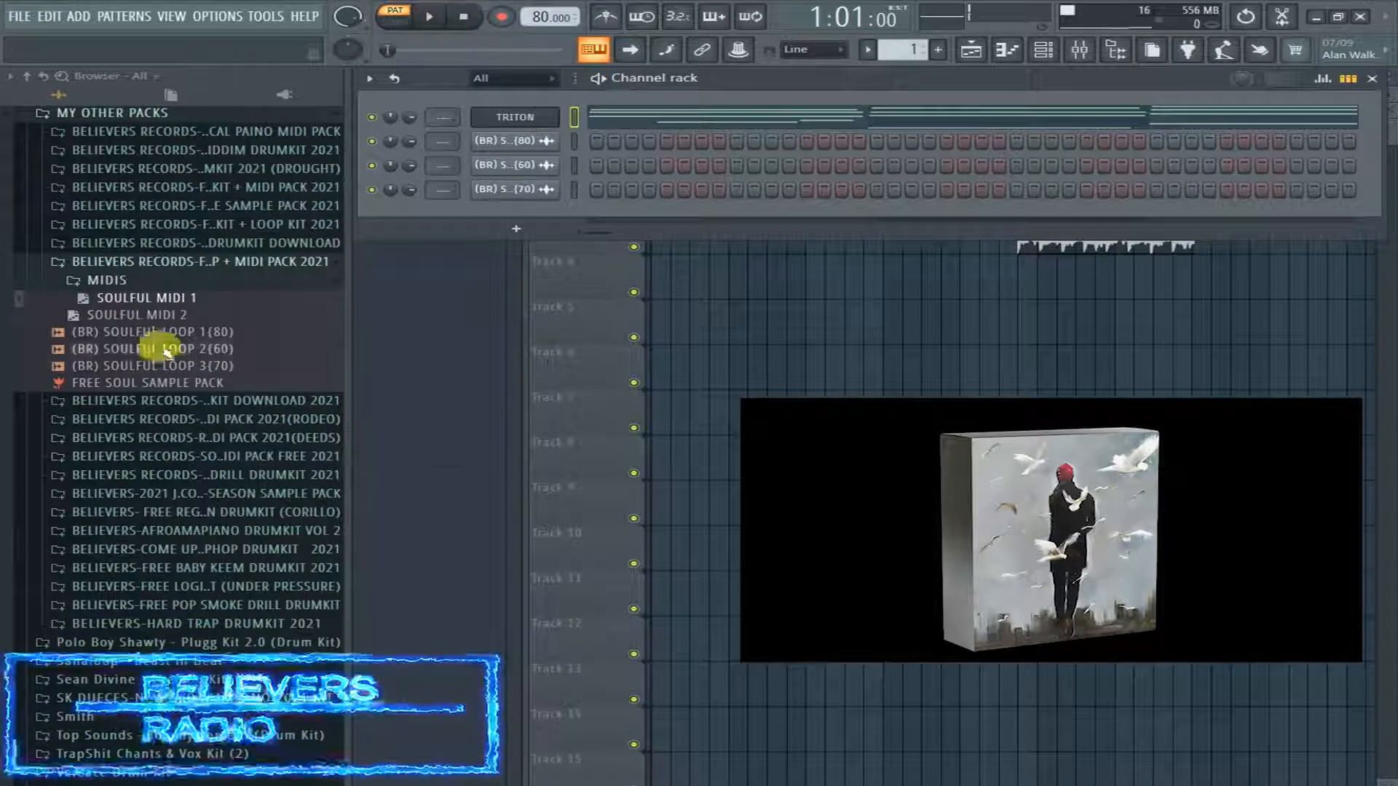
# Load SOULFUL MIDI 2 onto the TRITON channel, audition it, then stop
pyautogui.moveTo(138, 313); pyautogui.dragTo(514, 116)
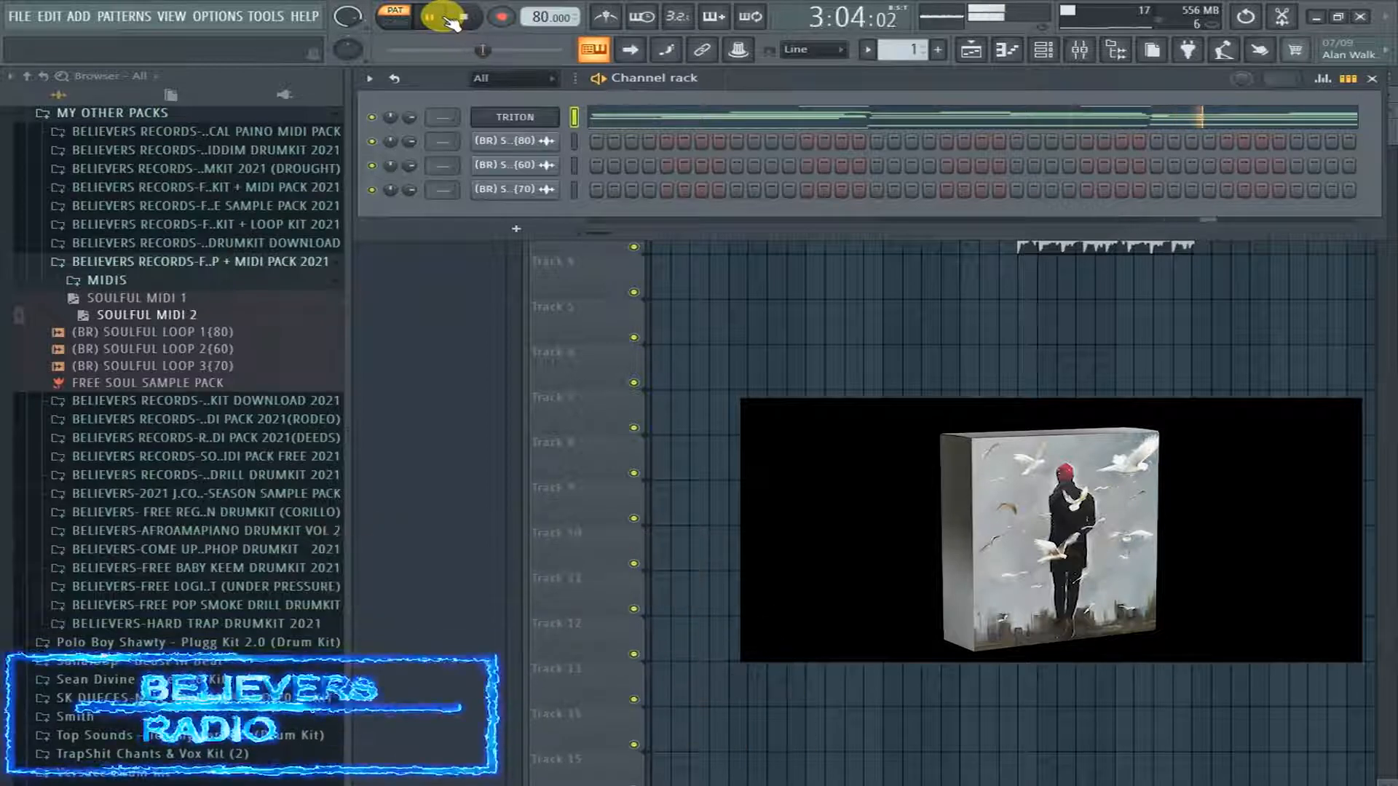
pyautogui.click(430, 16)
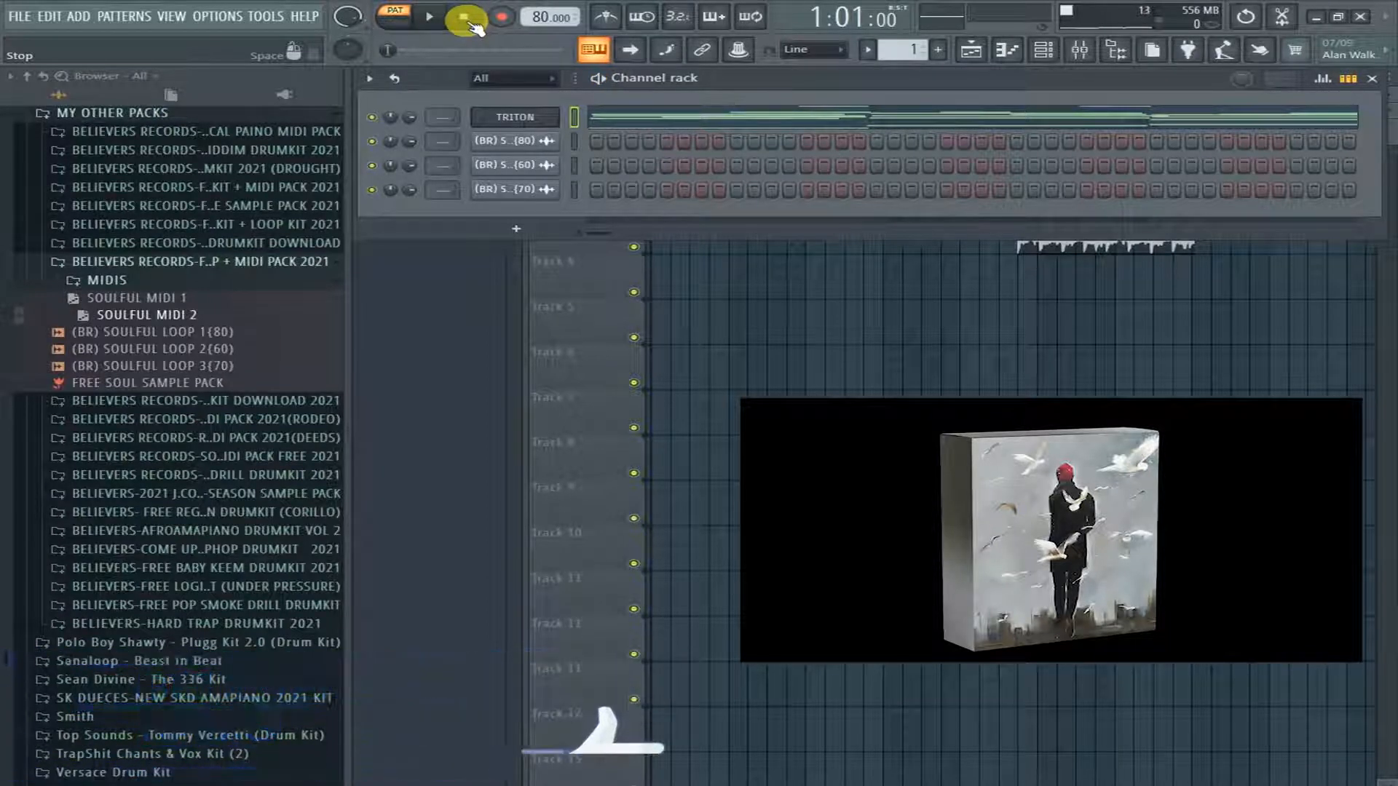
pyautogui.click(428, 16)
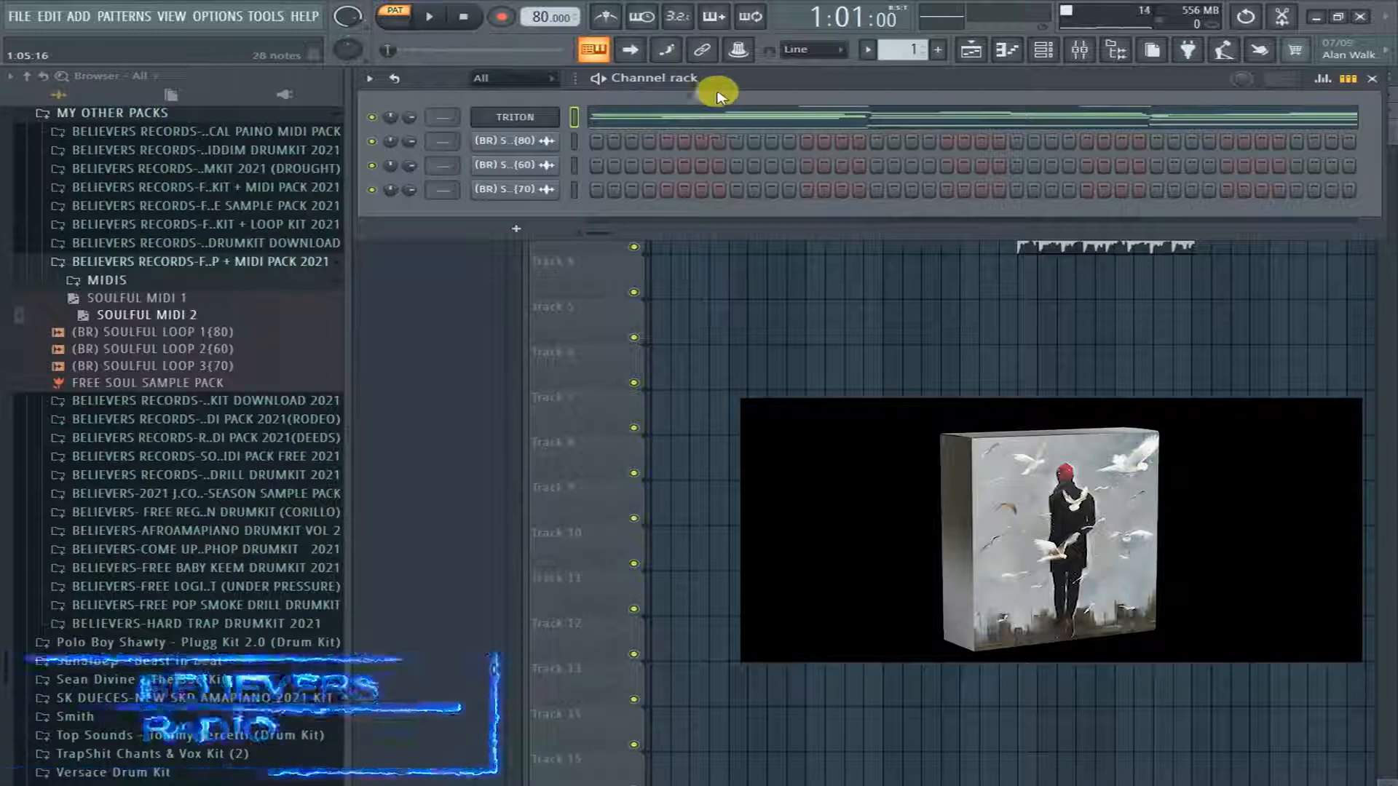